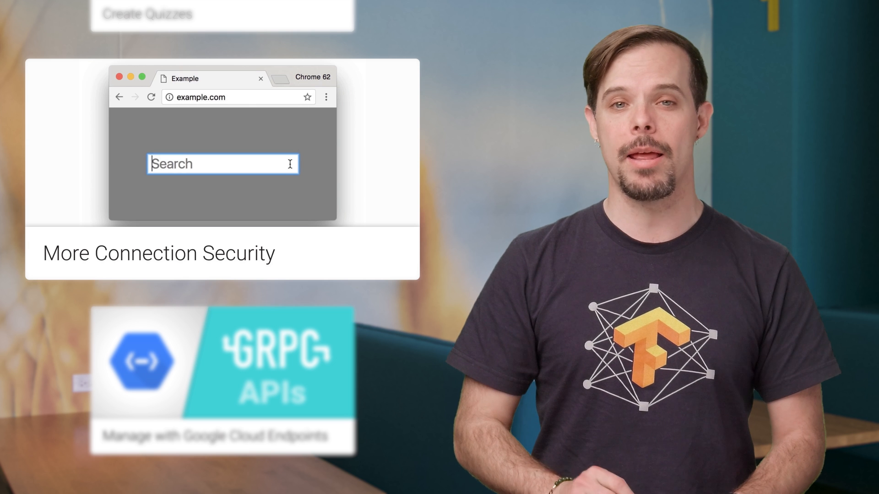
type("example")
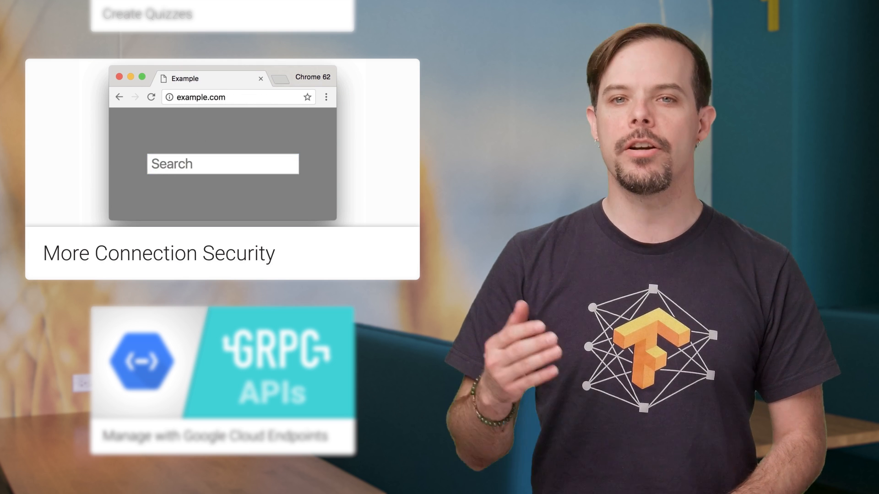
type("exampl")
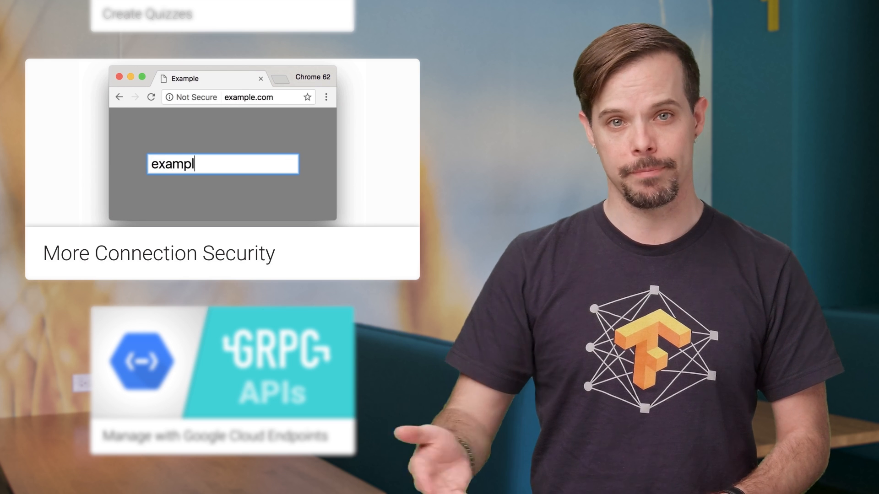